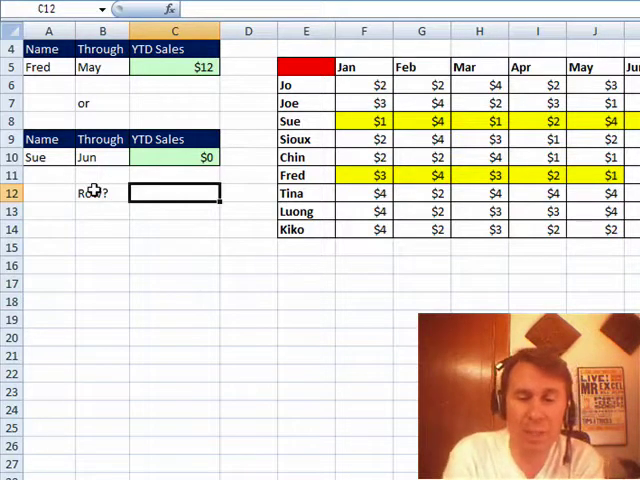
Enter =MATCH(A5,$E$6:$E$14,0) in C12 to find Fred's position in the names list, 6
text(=MATCH()
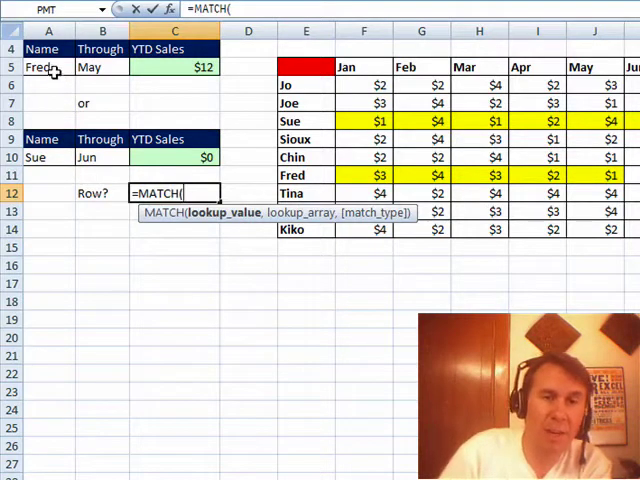
click(42, 66)
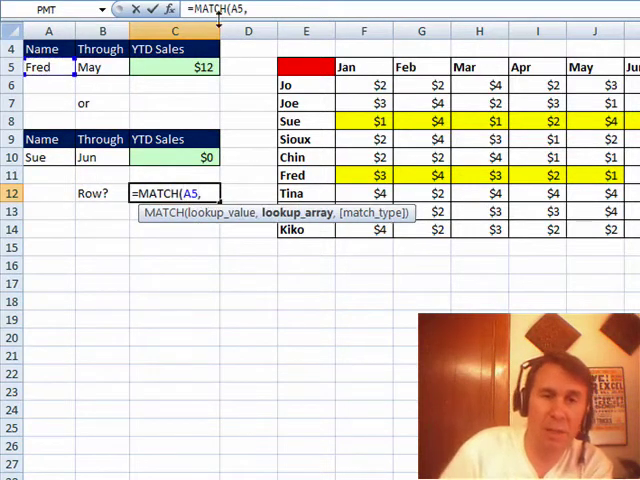
drag(306, 85, 306, 229)
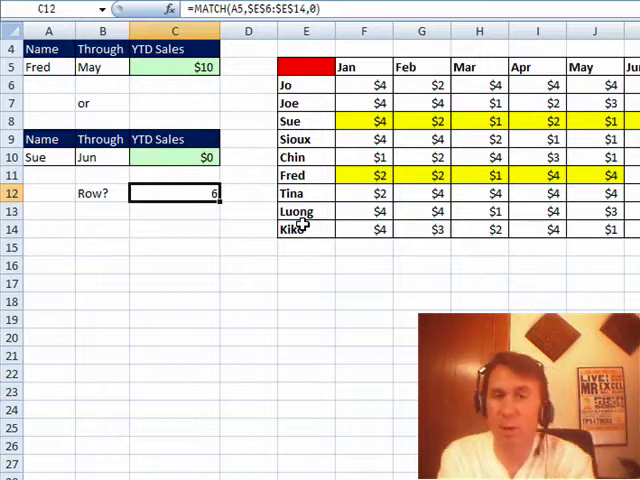
Label B13 'Cols:' and enter =MONTH(DATEVALUE(B5&" 1, 2009")) in C13, returning 5
text(Col)
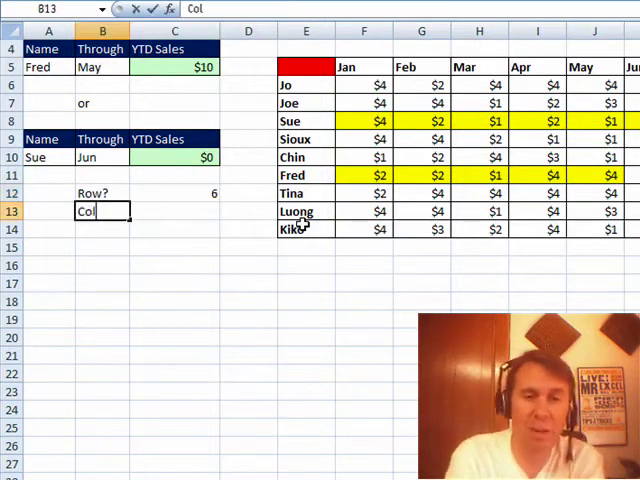
text(Cols:)
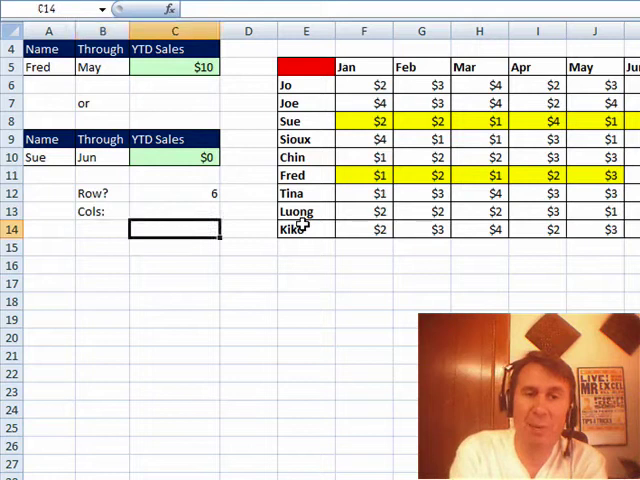
click(174, 211)
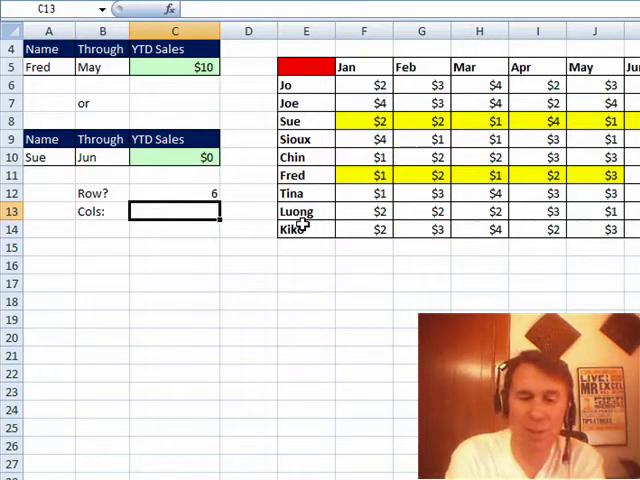
text(=)
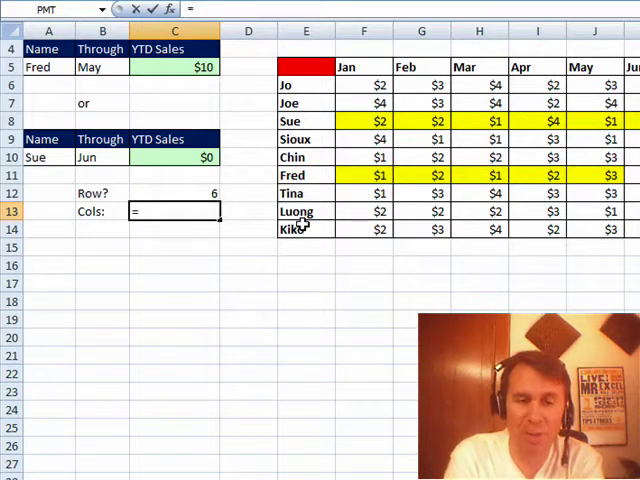
text(=DATEVALUE)
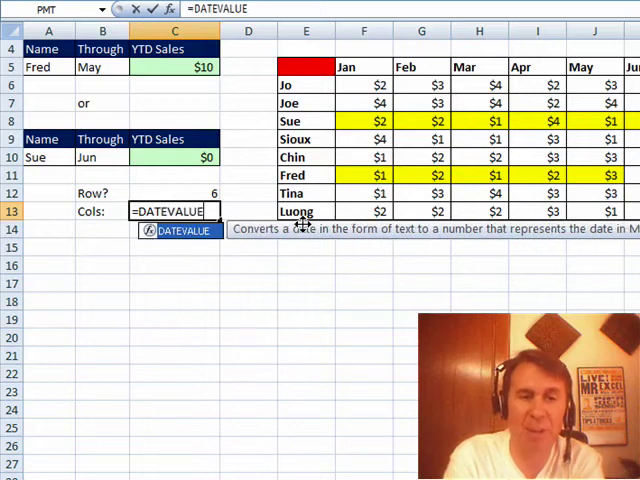
text(()
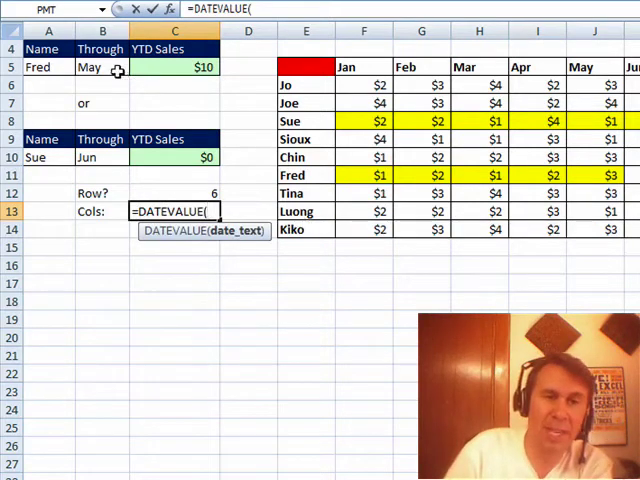
click(98, 70)
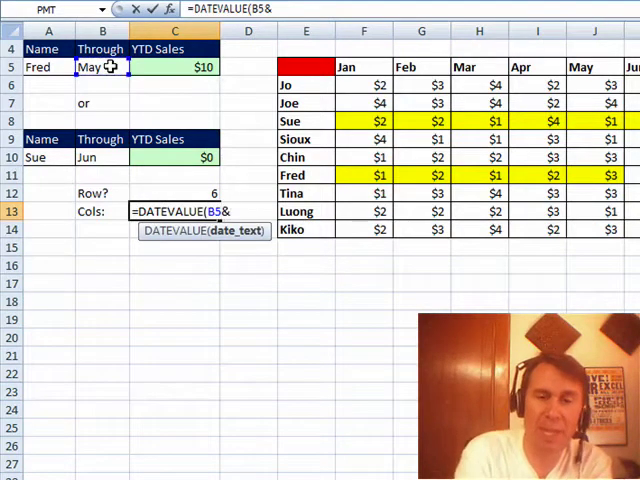
text(" 1, 2)
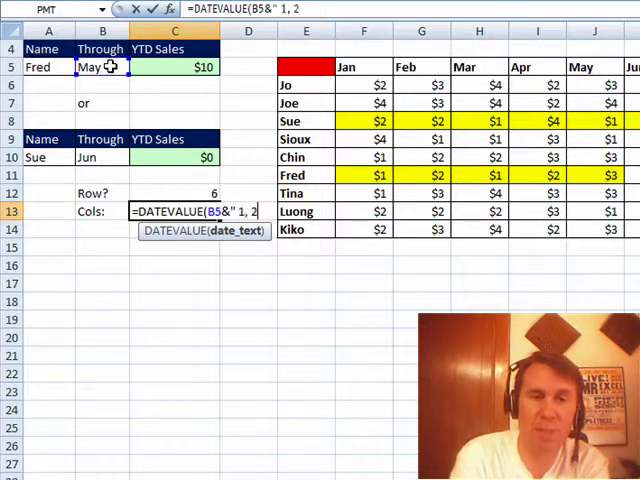
text(009"))
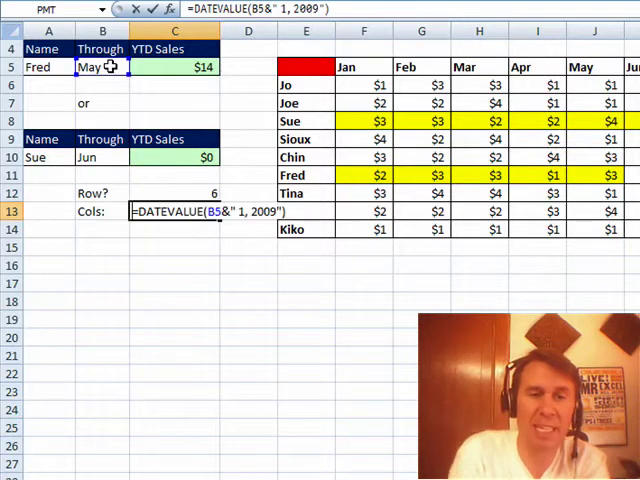
text(MONTH)
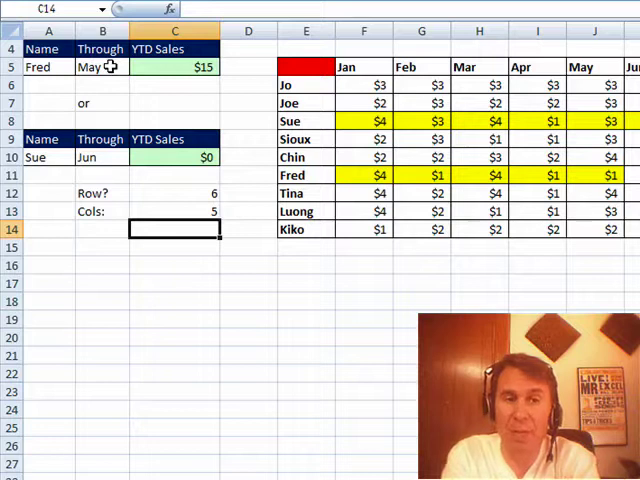
Label B14 'Ans' and build =OFFSET($E$5,C12,1,1,C13) in C14, wrapping it in SUM
text(And)
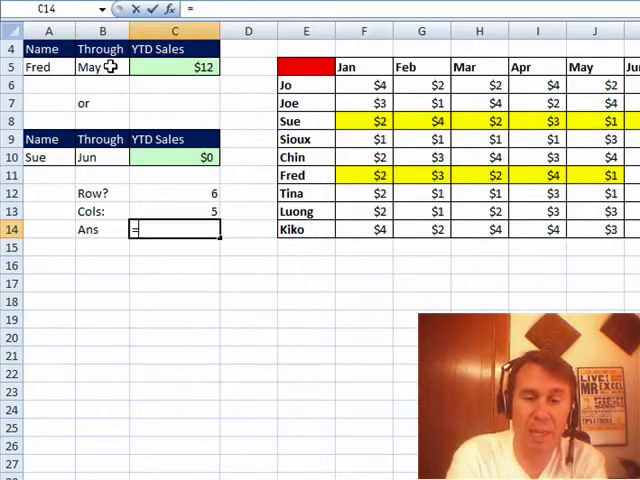
text(=OFFSET()
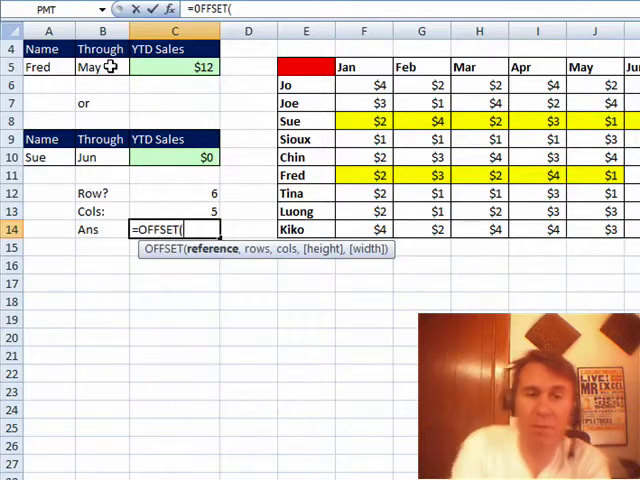
click(306, 66)
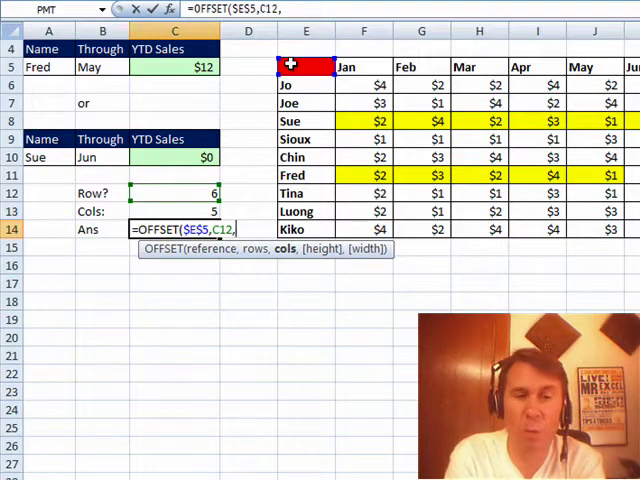
text(1,)
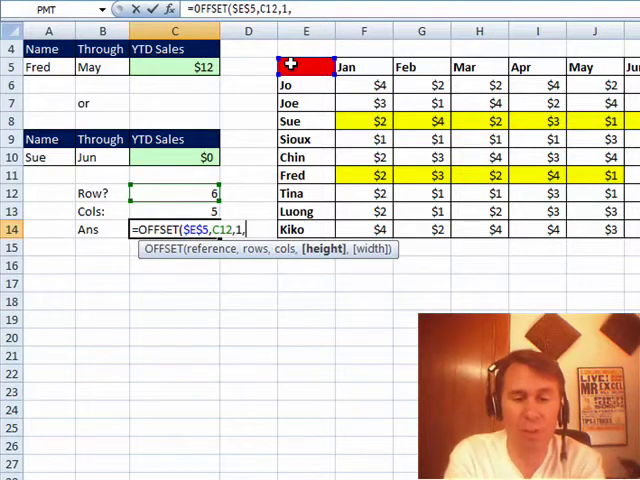
text(1,C13))
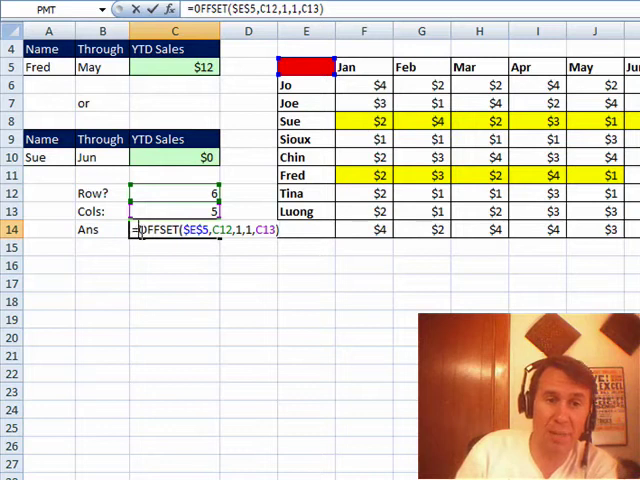
text(SUM()
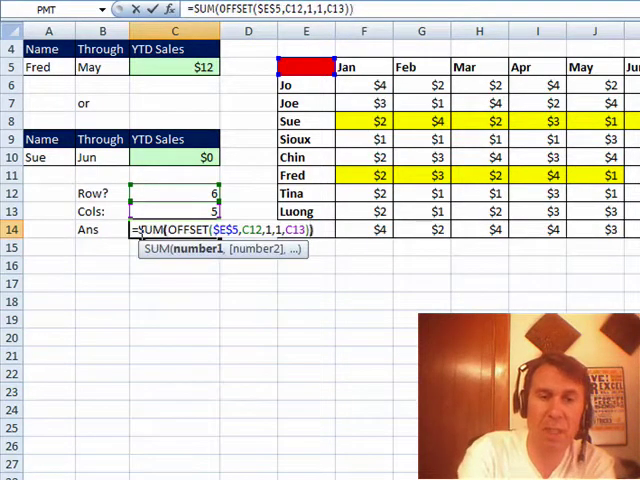
Commit =SUM(OFFSET($E$5,C12,1,1,C13)) as Fred's year-to-date total
key(Enter)
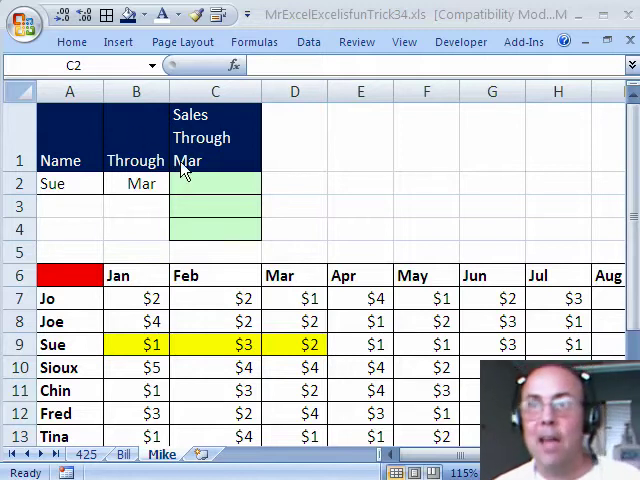
Start C2 as =SUM(OFFSET(B6,MATCH(A2,A7:A15,0) to locate Sue's row
click(215, 183)
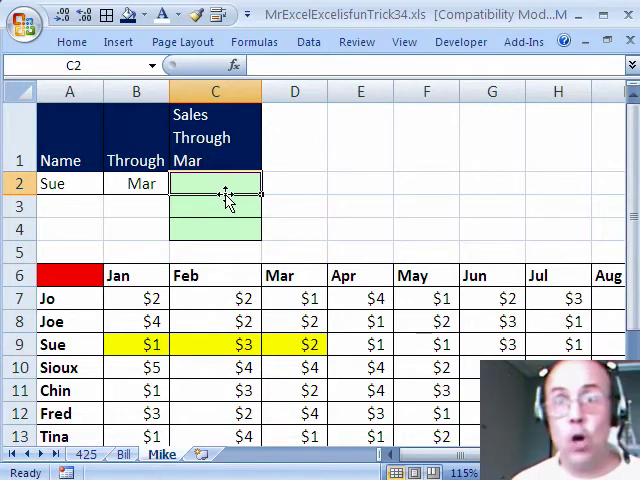
text(=SUM(o)
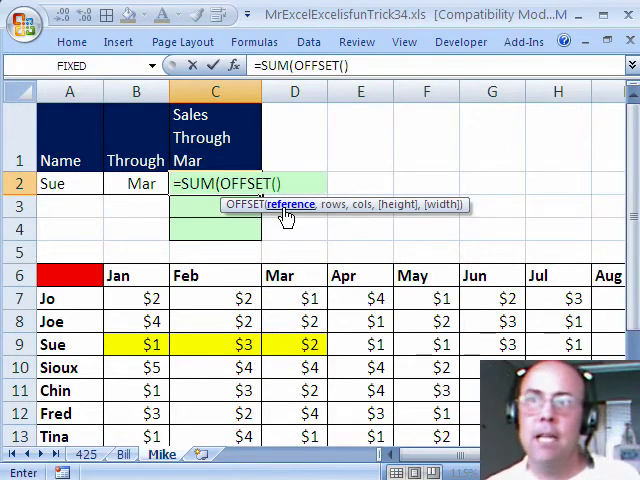
mouse_move(118, 280)
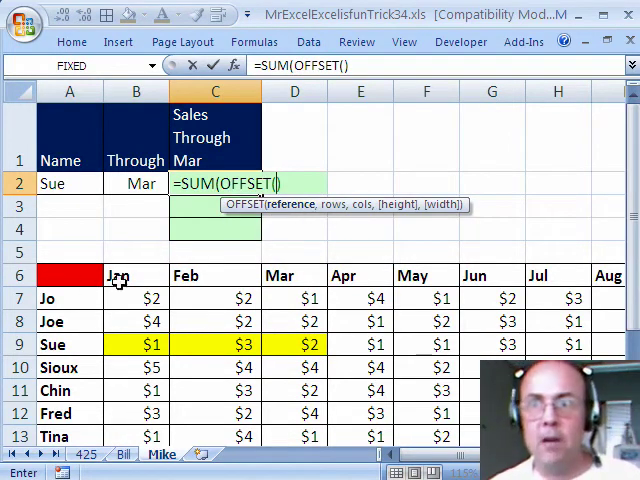
click(135, 275)
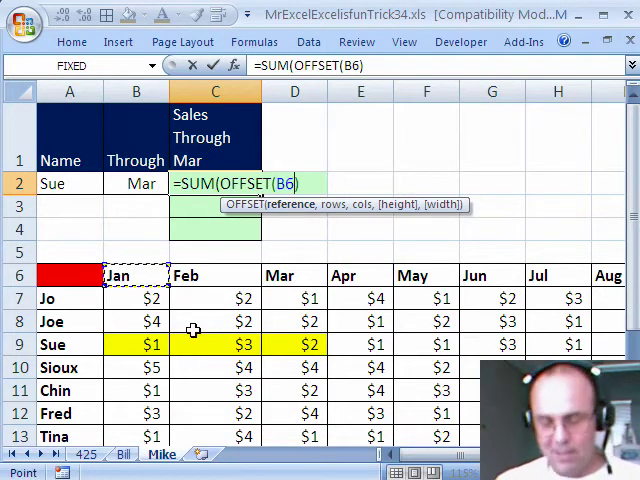
text(,)
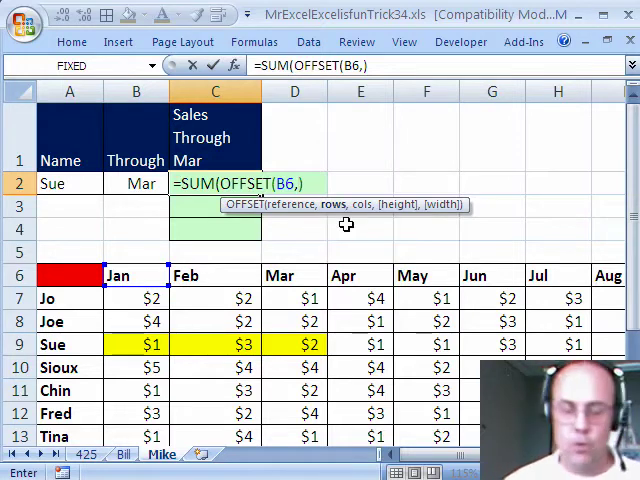
text(MATCH(A2,A7:A15)
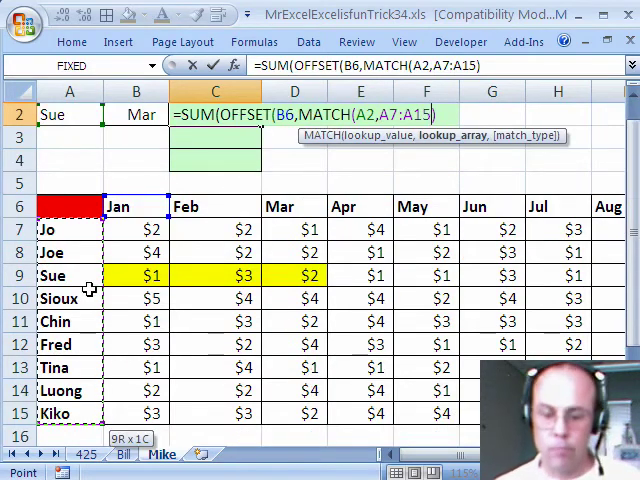
text(,0)
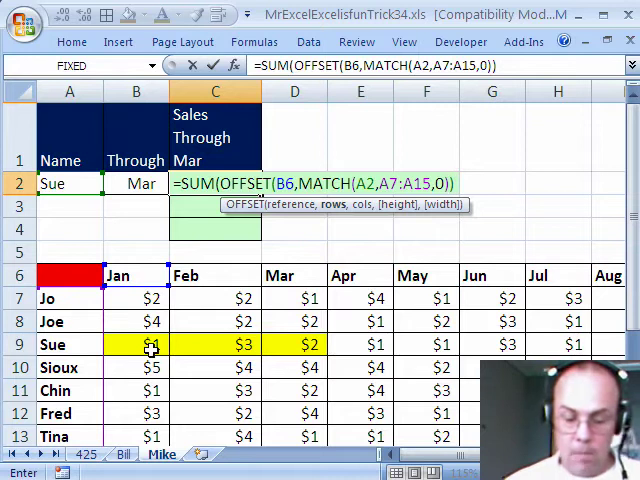
Add MATCH(B2,B6:M6,0) as the OFFSET width and commit C2, showing $13 through Mar
text(,)
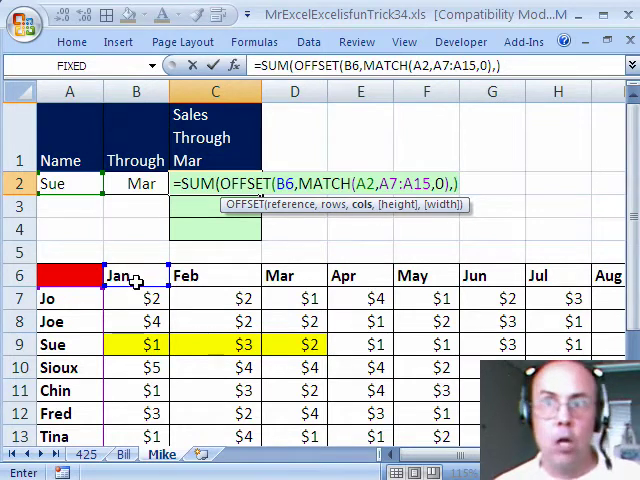
mouse_move(393, 207)
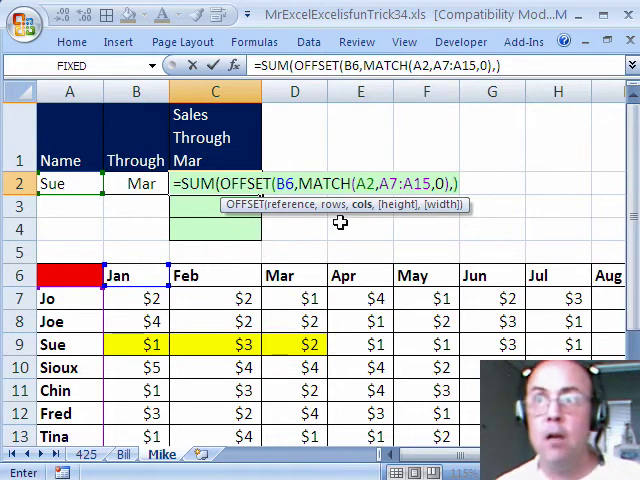
mouse_move(365, 215)
text(,)
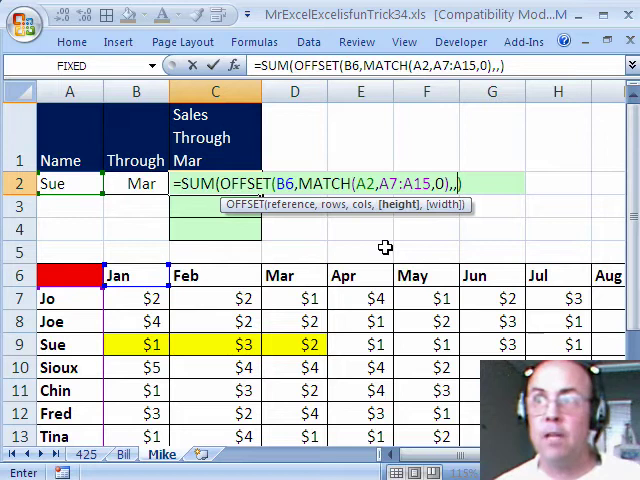
mouse_move(410, 211)
text(,MATCH()
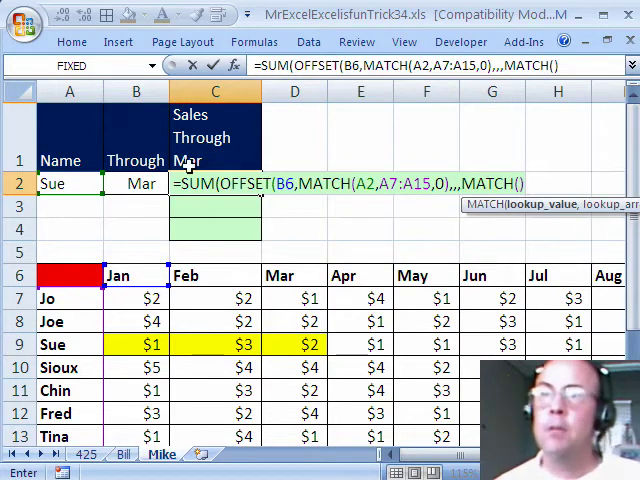
click(135, 275)
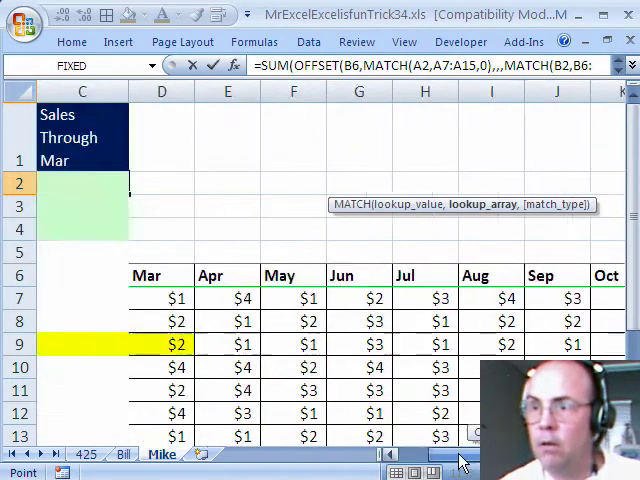
scroll(left, 3)
text(M6)
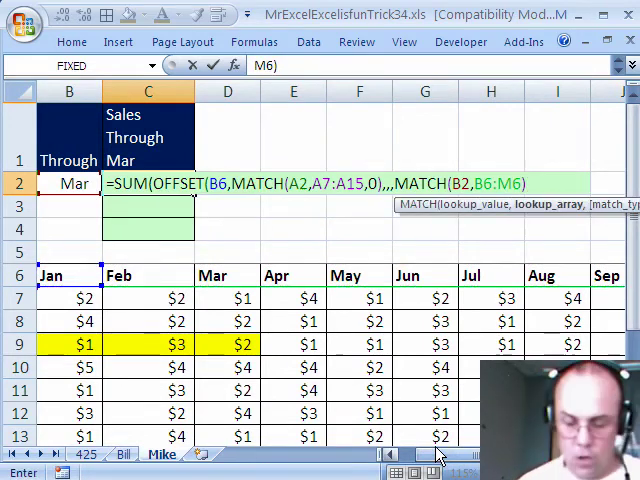
text(,0)
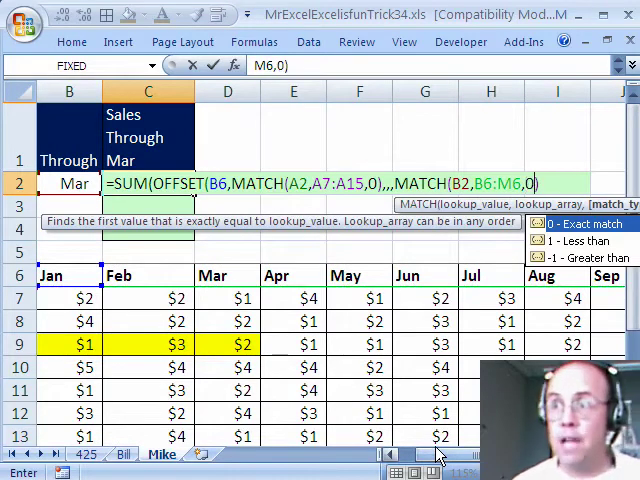
text()))
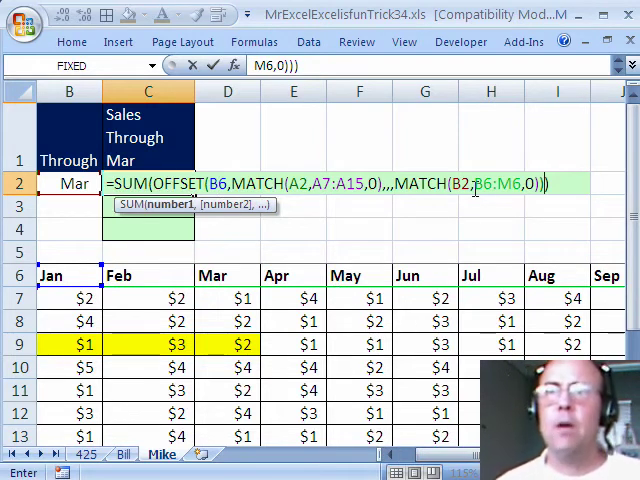
key(Enter)
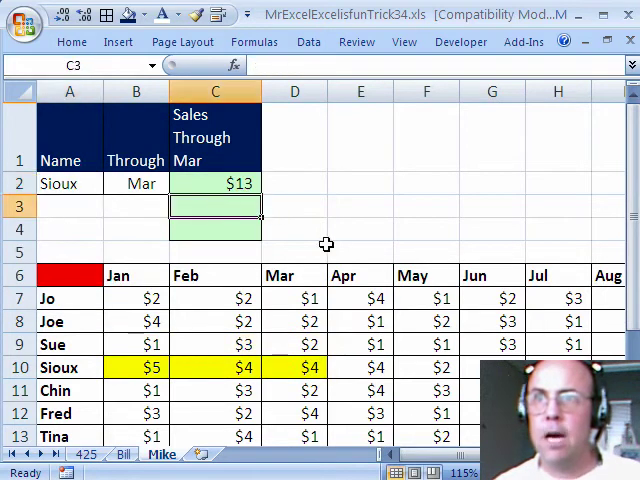
mouse_move(336, 232)
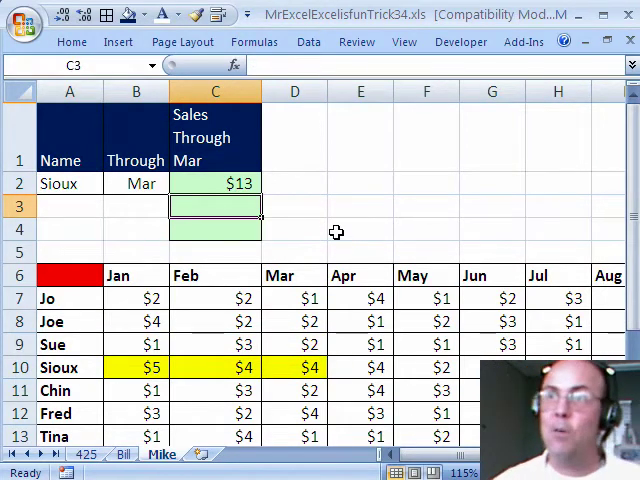
click(294, 206)
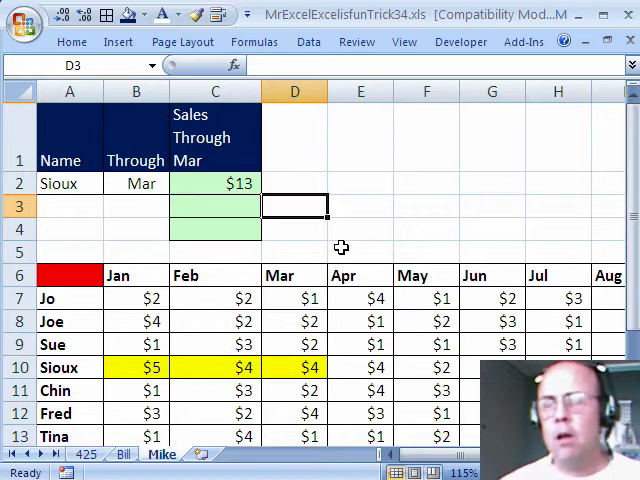
mouse_move(323, 223)
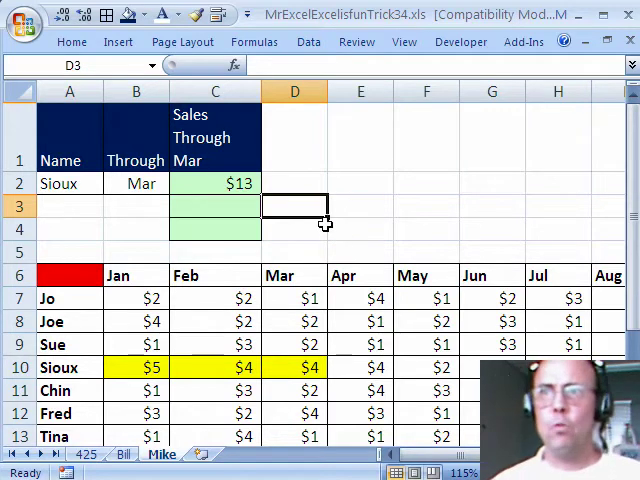
Enter =INDEX(B7:B15,MATCH(A2,A7:A15,0)) in D3, returning Sioux's January sales, 5
text(=)
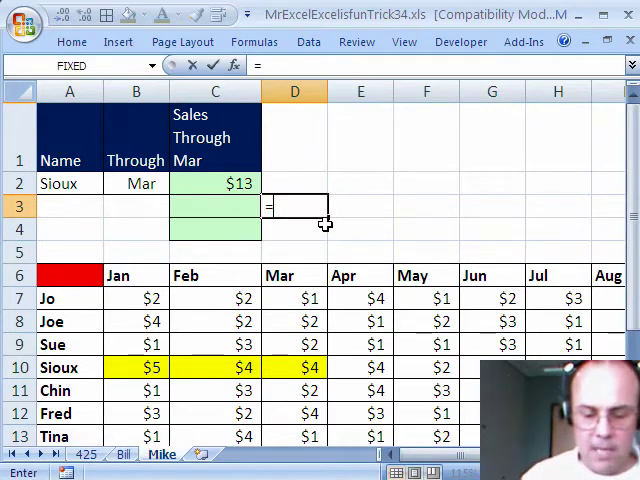
text(=INDEX()
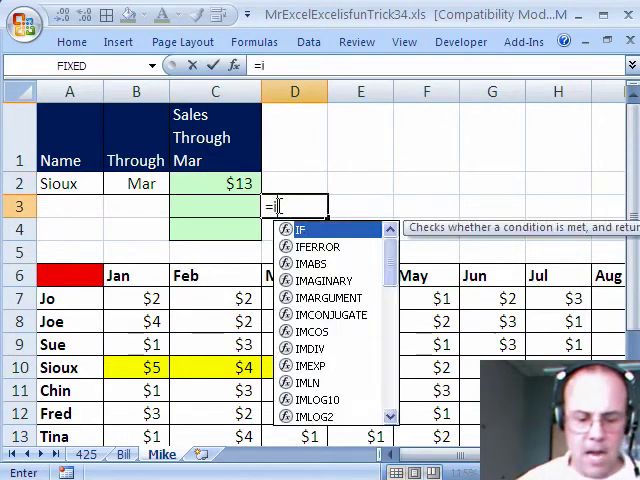
text(INDEX(B7:B15)
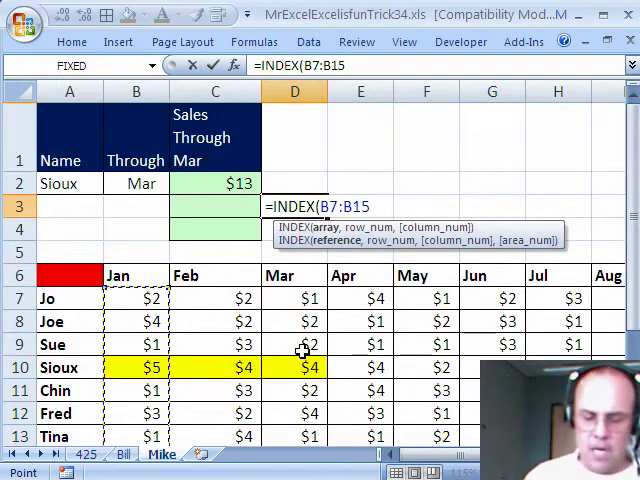
text(,MATCH(A2,A7:A15,0))
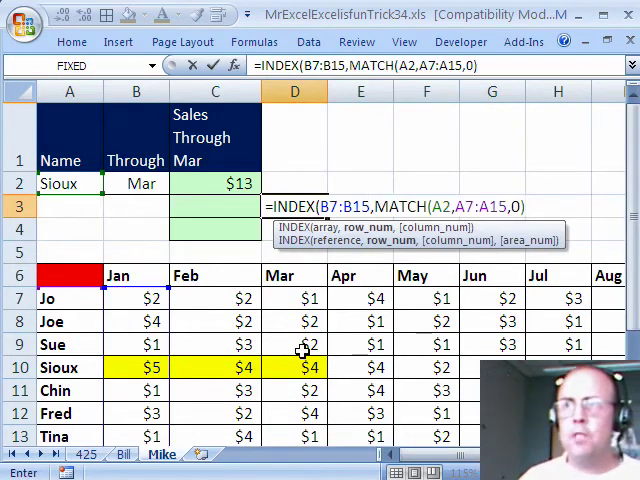
key(Enter)
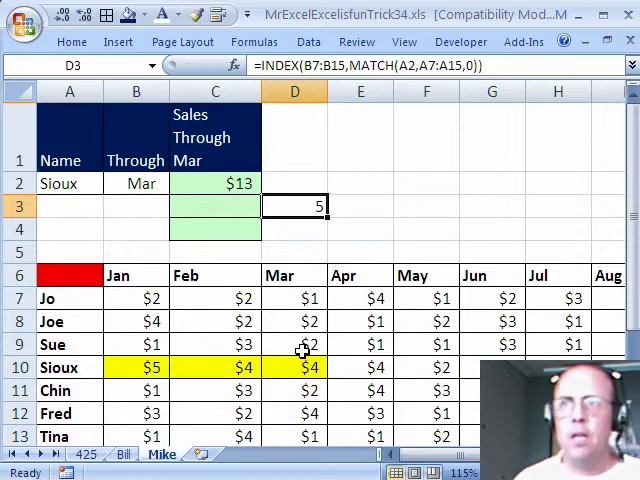
mouse_move(310, 223)
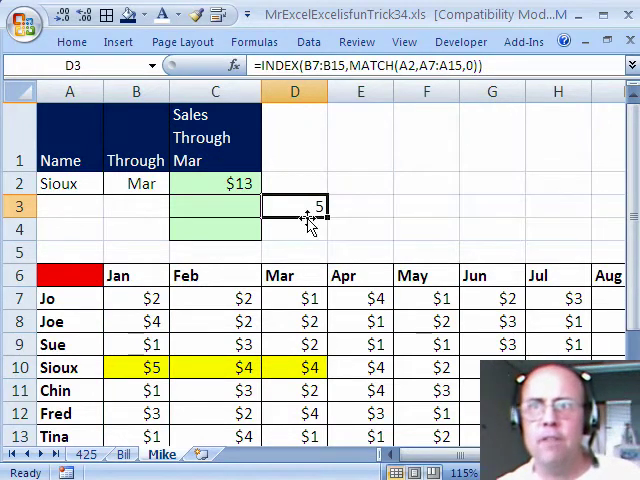
mouse_move(363, 209)
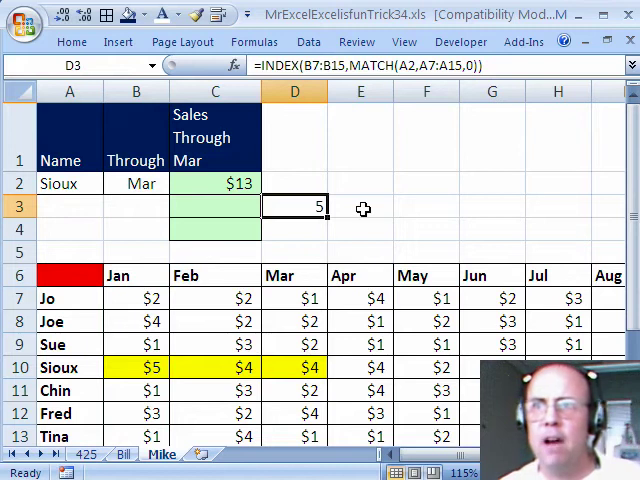
mouse_move(350, 230)
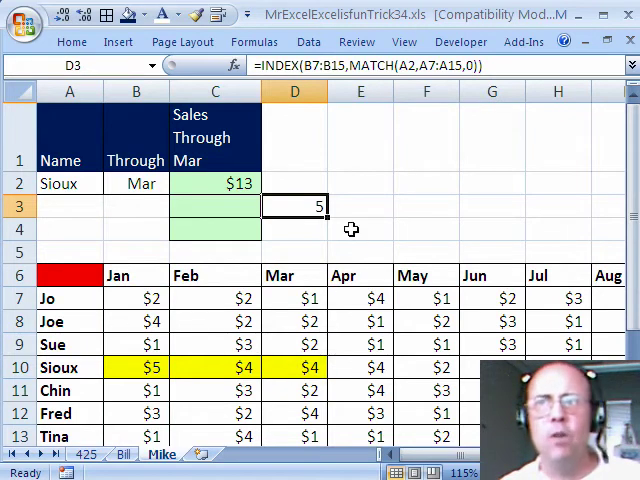
mouse_move(440, 331)
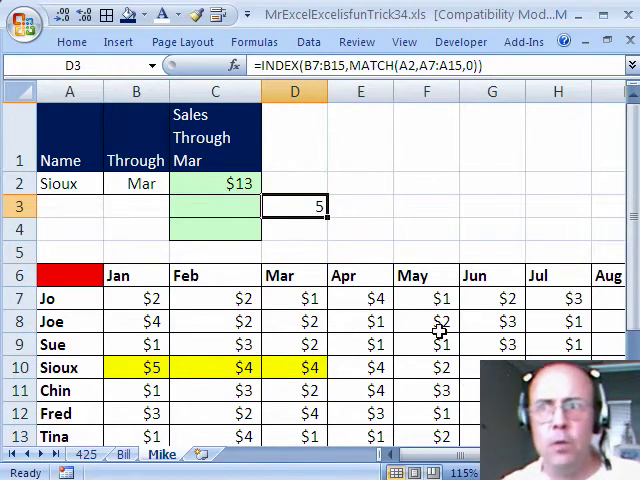
click(360, 207)
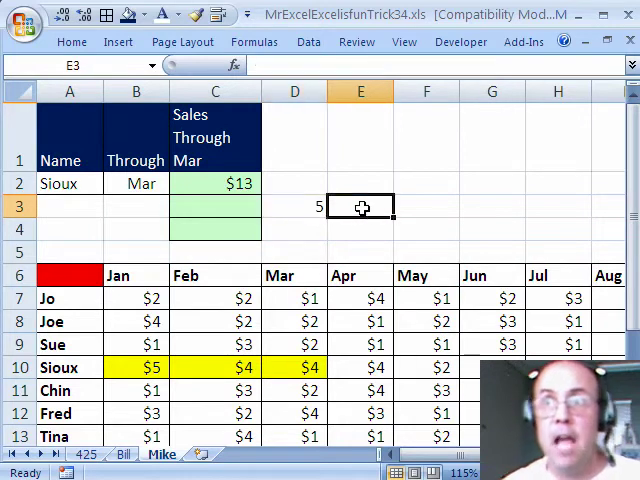
Enter =INDEX(B7:M15,MATCH(A2,A7:A15,0),MATCH(B2,B6:M6,0)) in E3, returning 4
text(=INDEX()
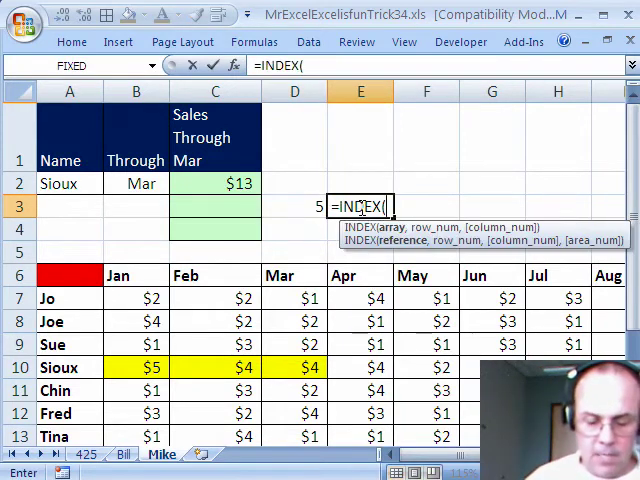
click(135, 298)
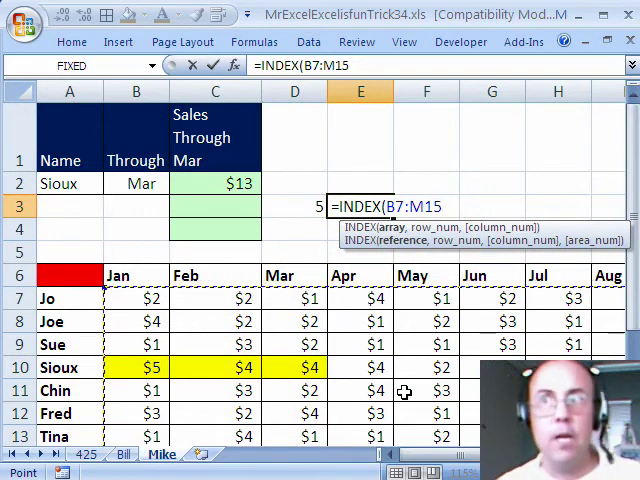
text(,)
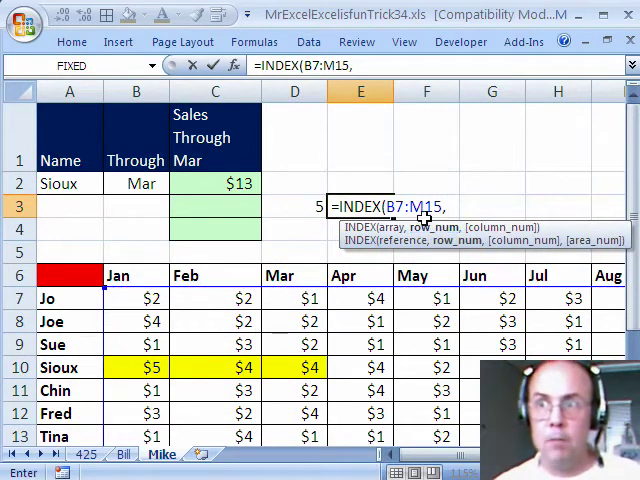
mouse_move(450, 261)
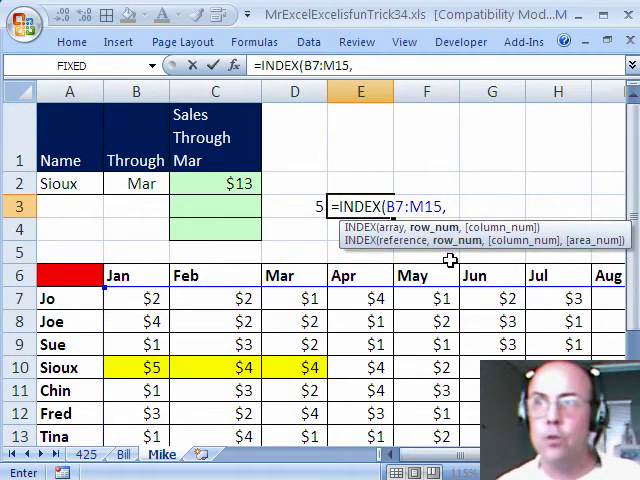
text(MATCH(A2,A7:A15,0))
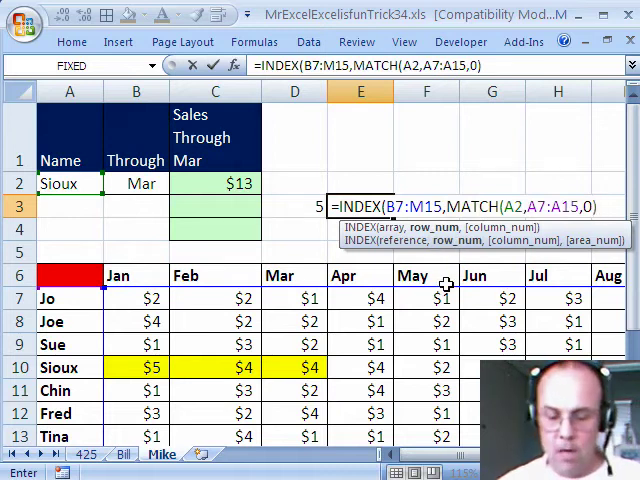
text(,ma)
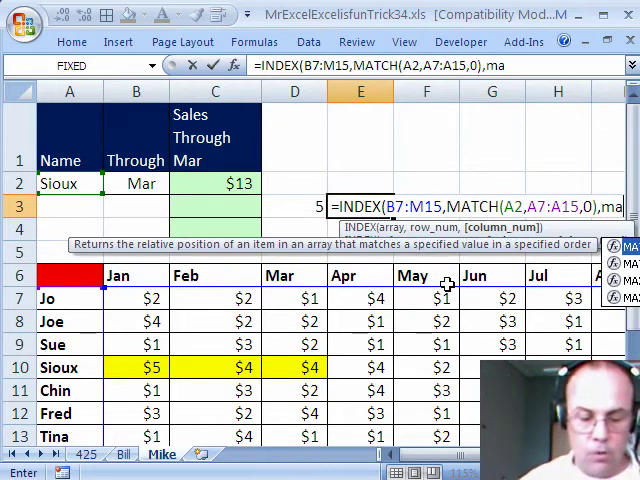
text(MATCH()
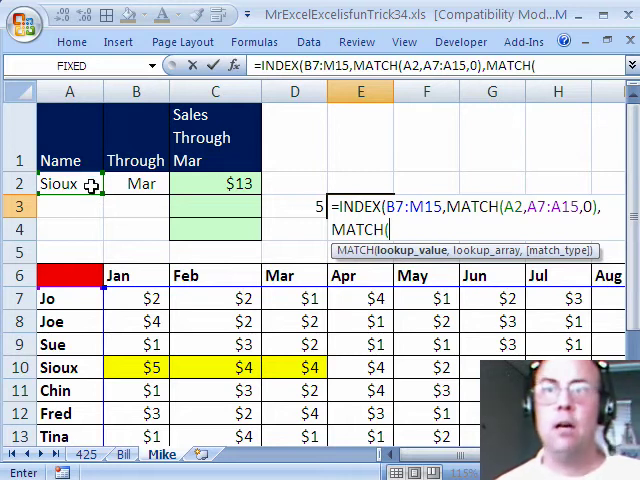
click(135, 183)
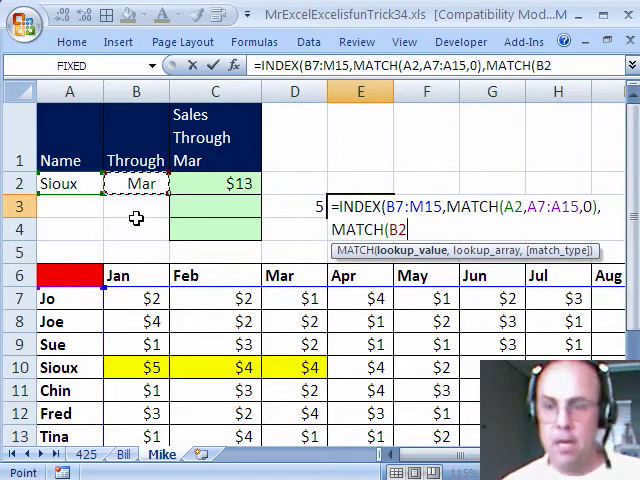
click(135, 275)
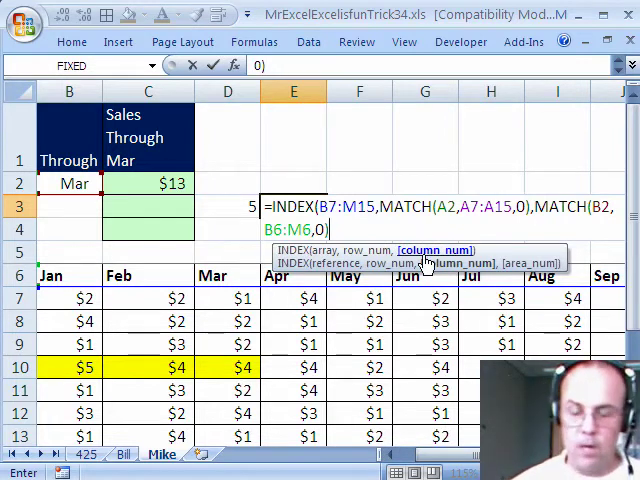
text())
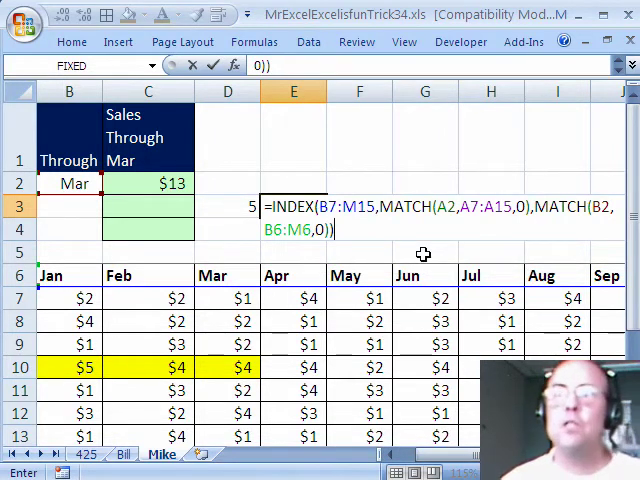
key(Enter)
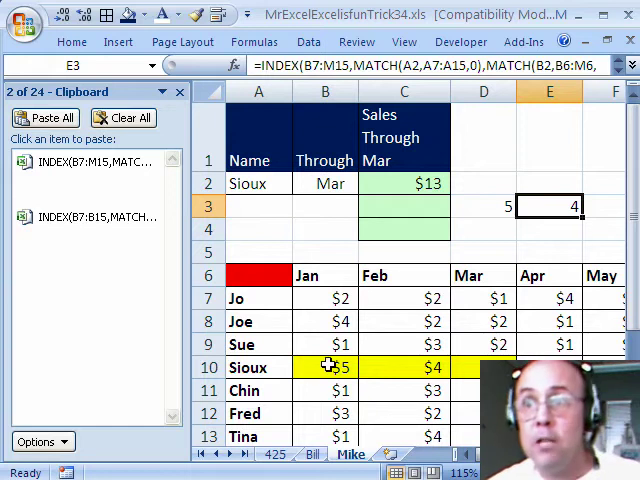
Check Sioux's January and March amounts in B10 and D10 against the INDEX results
click(325, 367)
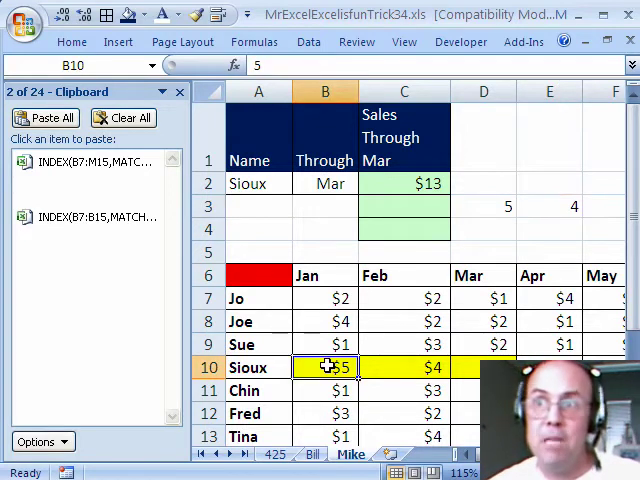
click(483, 366)
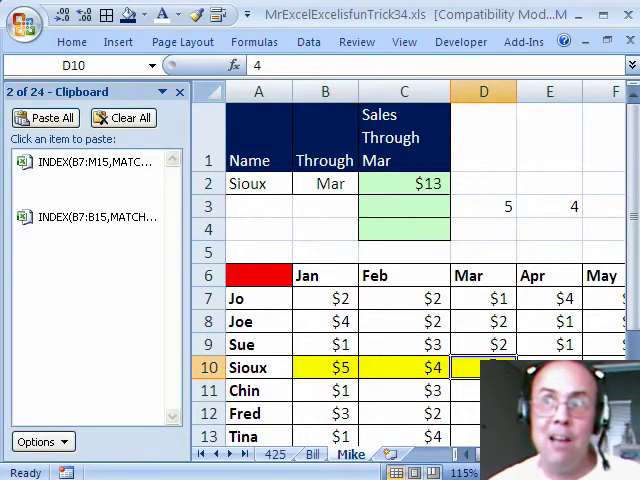
click(403, 206)
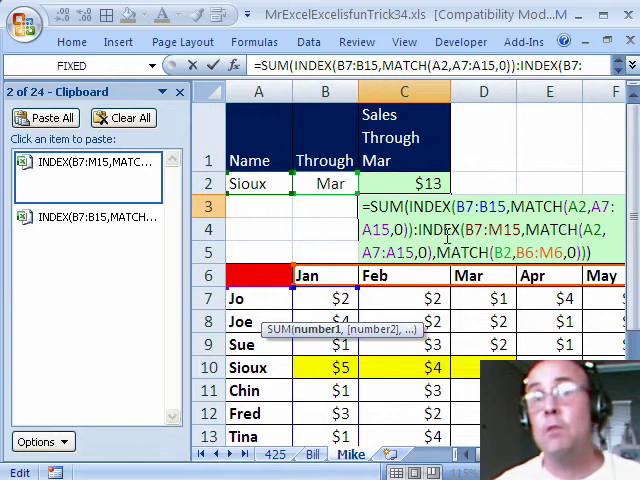
Commit the SUM(INDEX(...):INDEX(...)) total in C3, $13, and set the Through month to Feb
key(Enter)
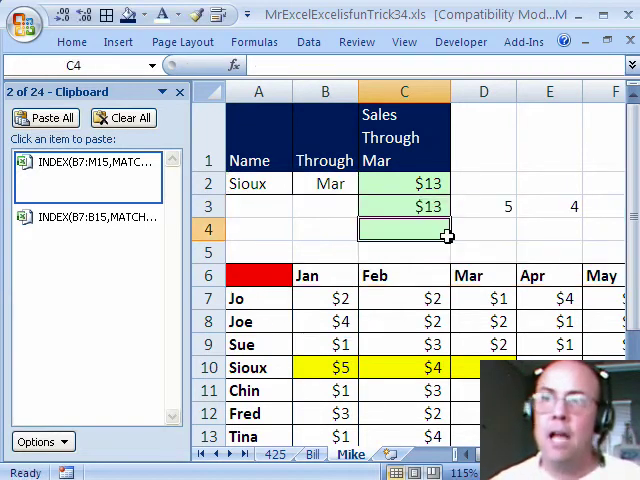
click(325, 183)
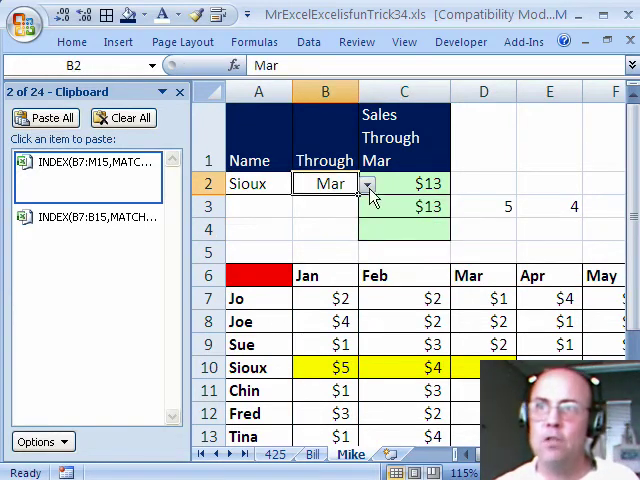
click(366, 184)
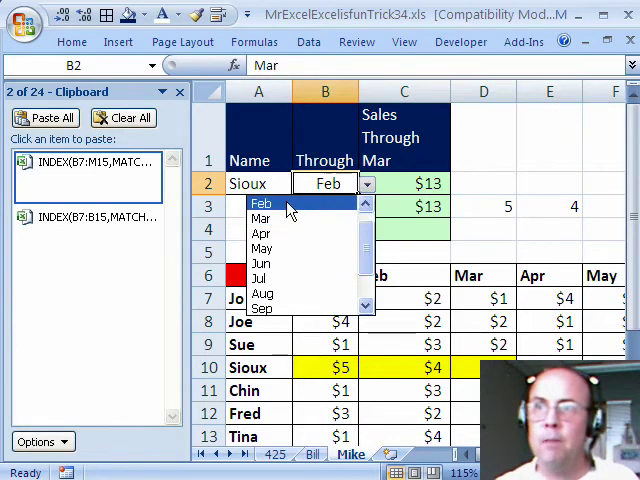
click(261, 203)
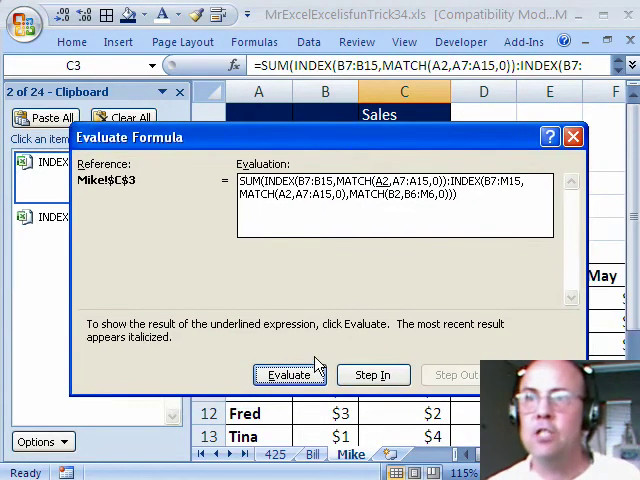
Step through C3's INDEX formula until it resolves to SUM($B$10:$C$10), giving $9 for Feb
click(290, 375)
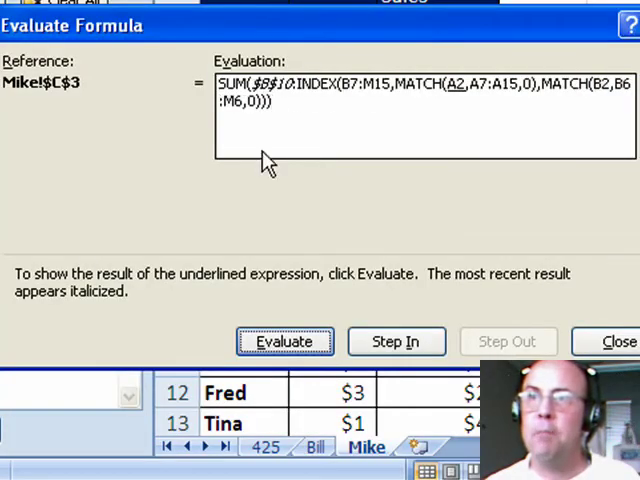
click(284, 341)
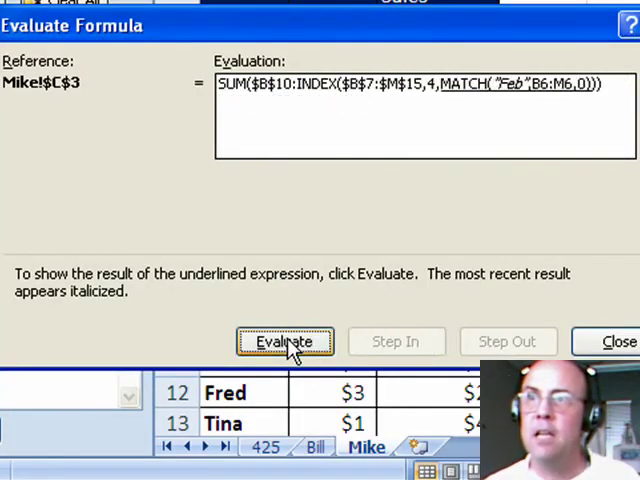
click(284, 341)
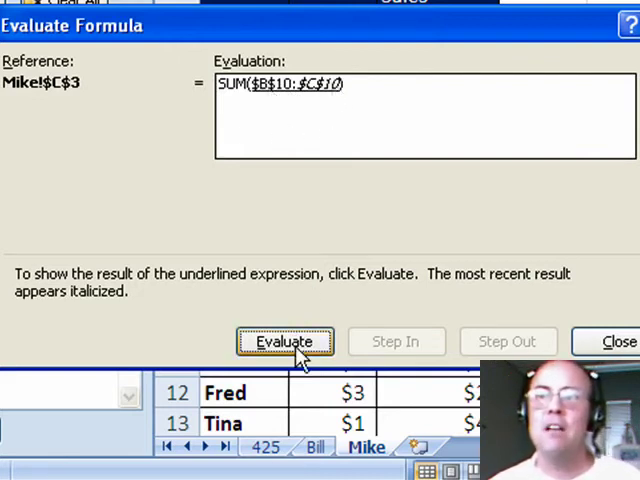
click(613, 341)
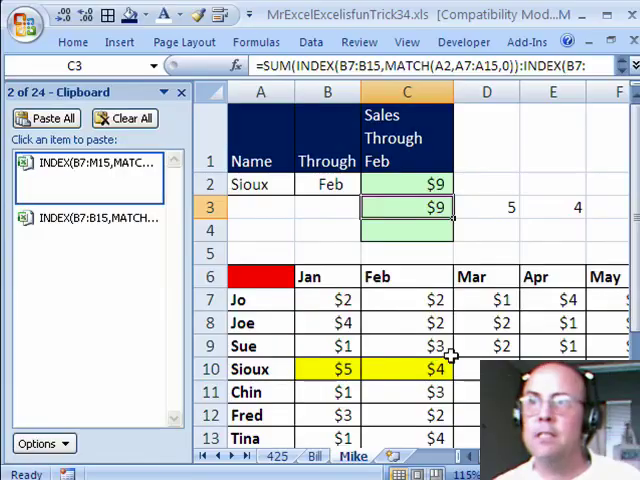